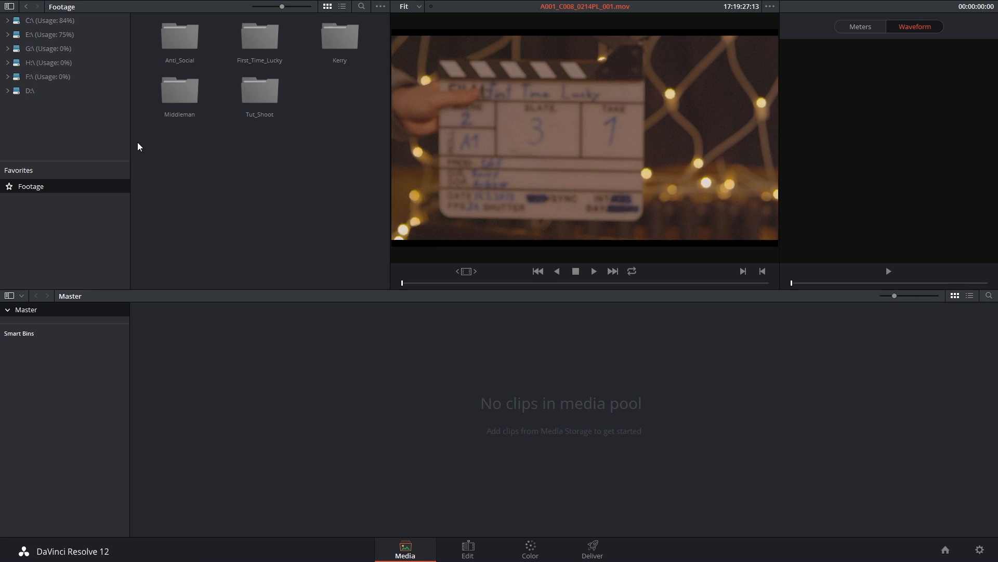
pyautogui.moveTo(356, 388)
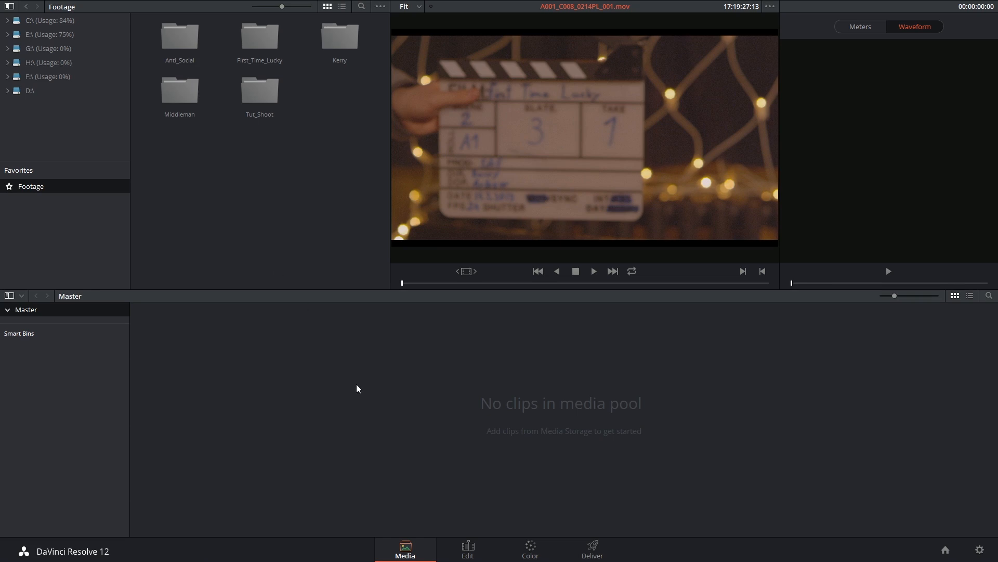
pyautogui.moveTo(49, 73)
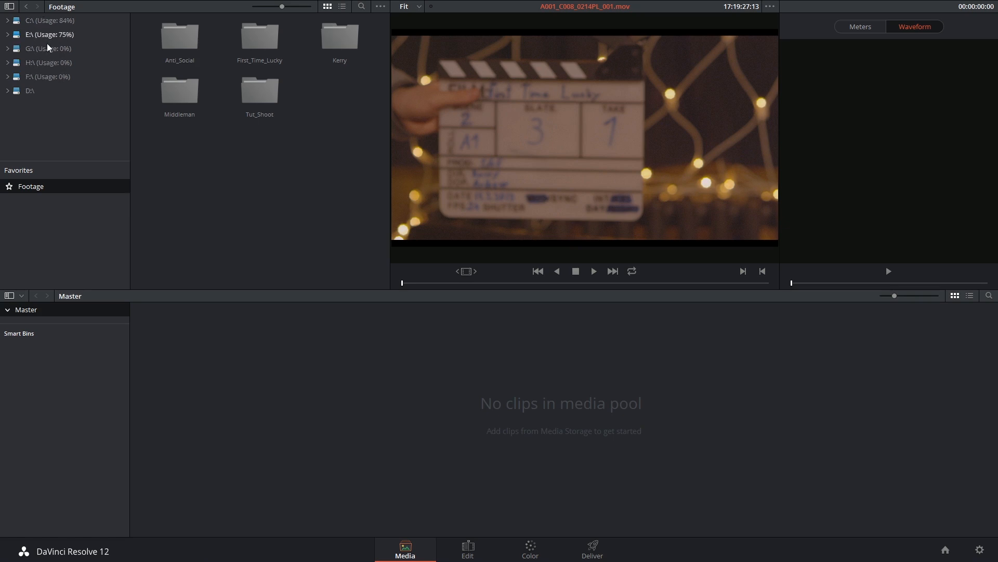
pyautogui.moveTo(55, 83)
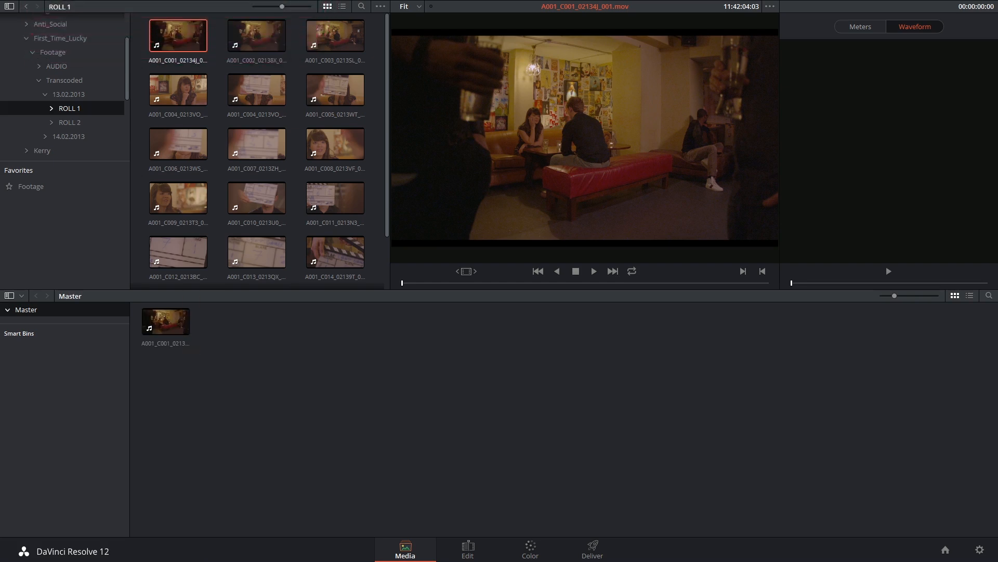
# - Undo the added clip, drag nine ROLL 1 clips into the media pool, then undo that too
pyautogui.press('ctrl+z')
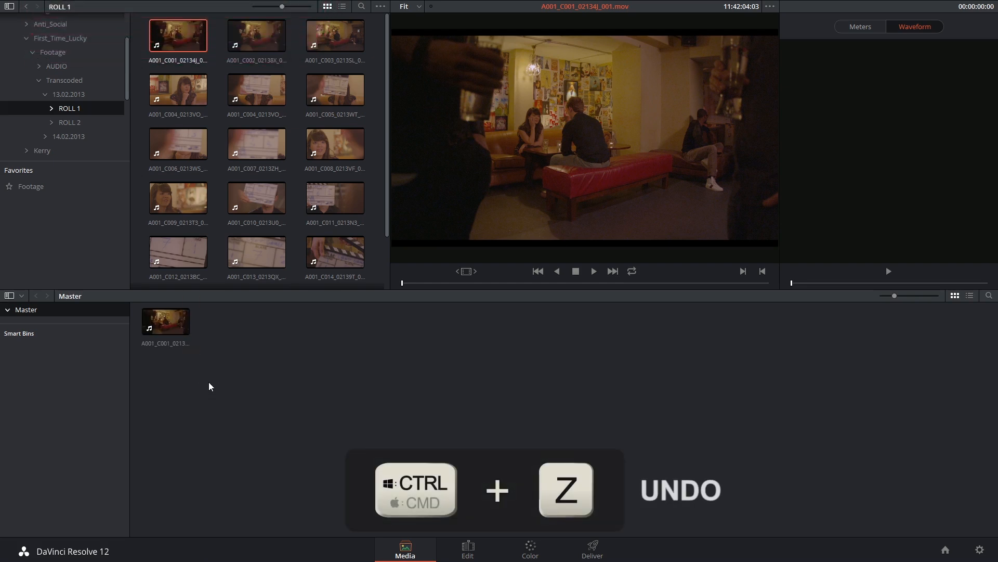
pyautogui.press('ctrl+z')
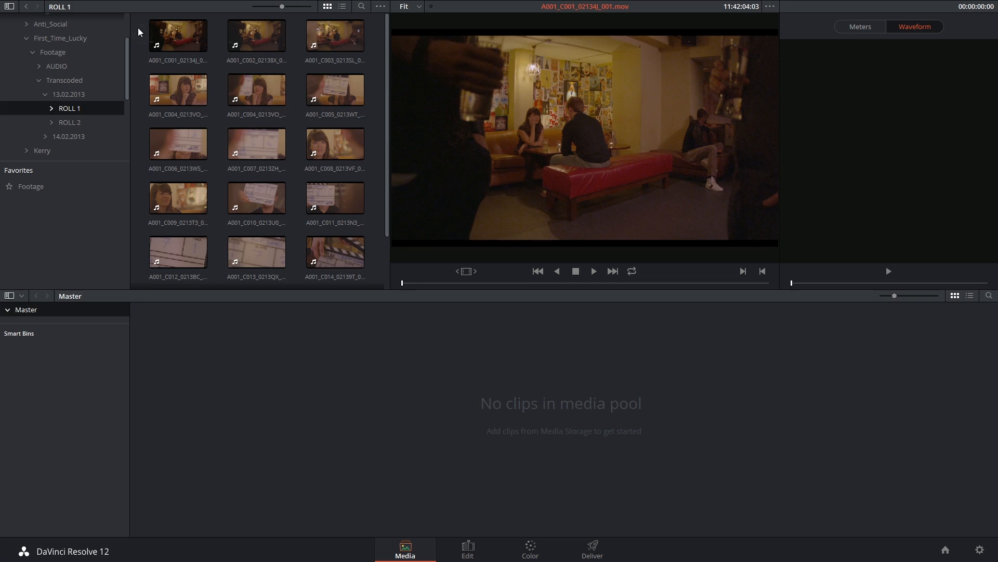
pyautogui.moveTo(138, 30); pyautogui.dragTo(360, 156)
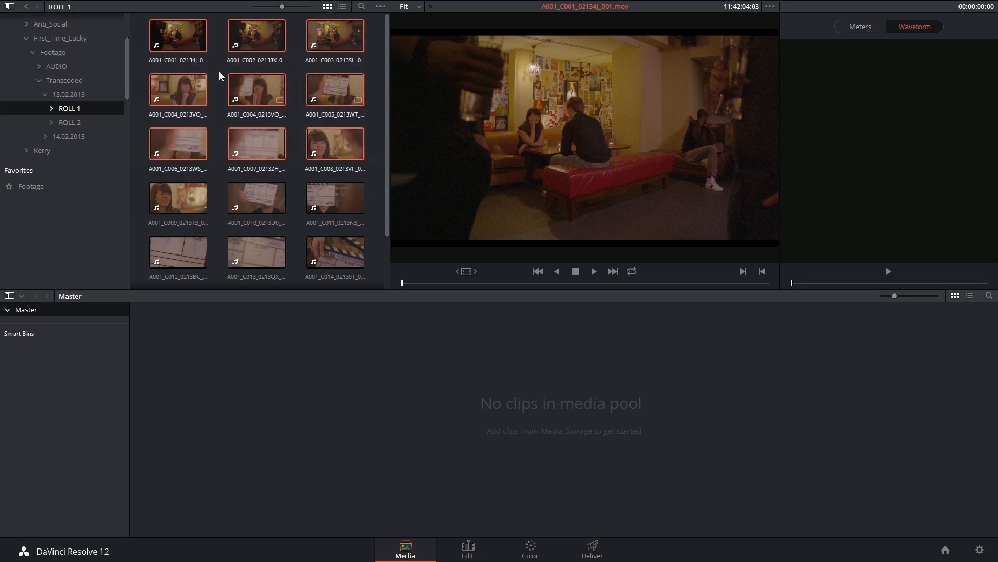
pyautogui.moveTo(178, 35); pyautogui.dragTo(178, 331)
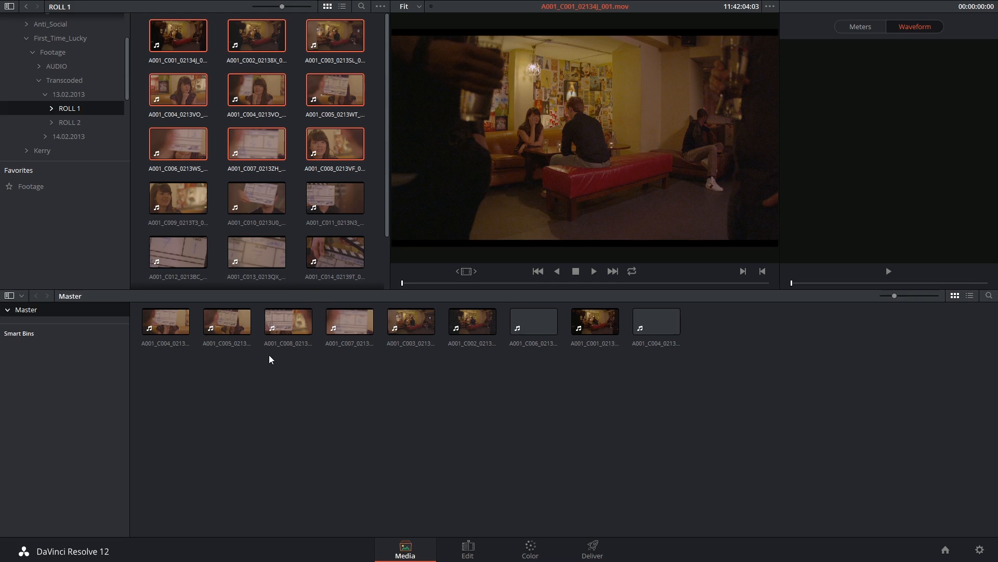
pyautogui.press('ctrl+z')
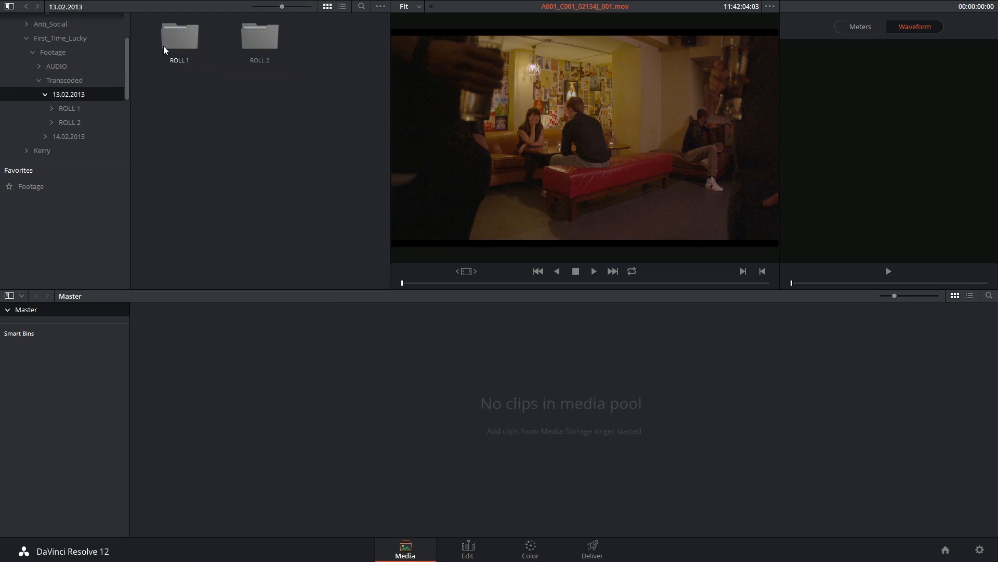
# - Browse from ROLL 1 up through 13.02.2013 back to the Transcoded folder in Media Storage
pyautogui.rightClick(179, 35)
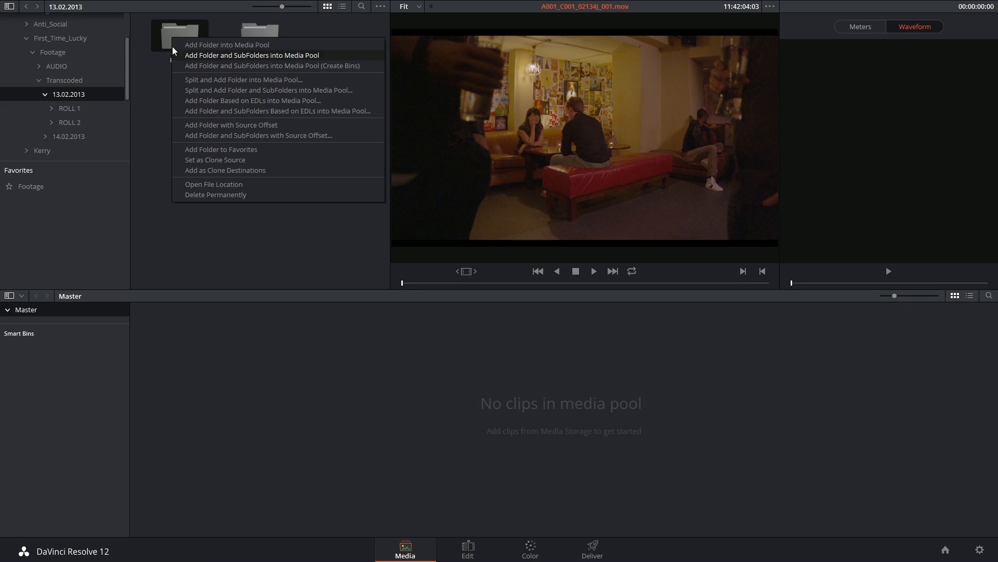
pyautogui.moveTo(172, 39)
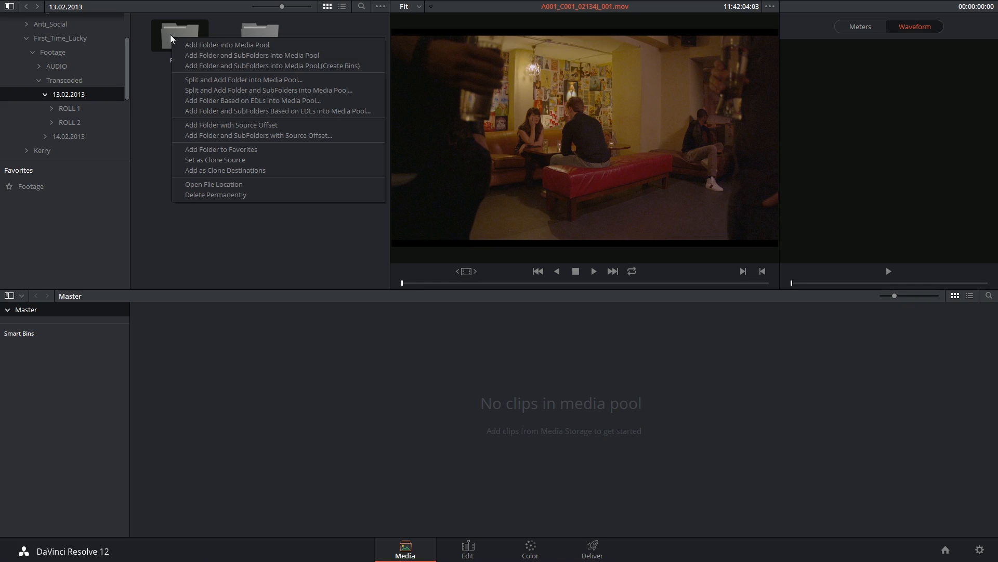
pyautogui.moveTo(249, 45)
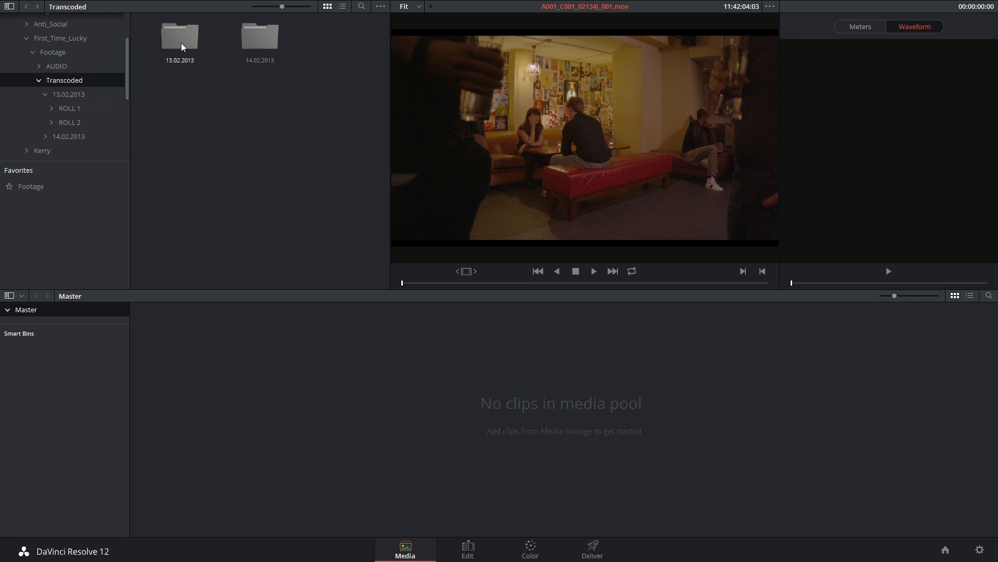
pyautogui.click(179, 35)
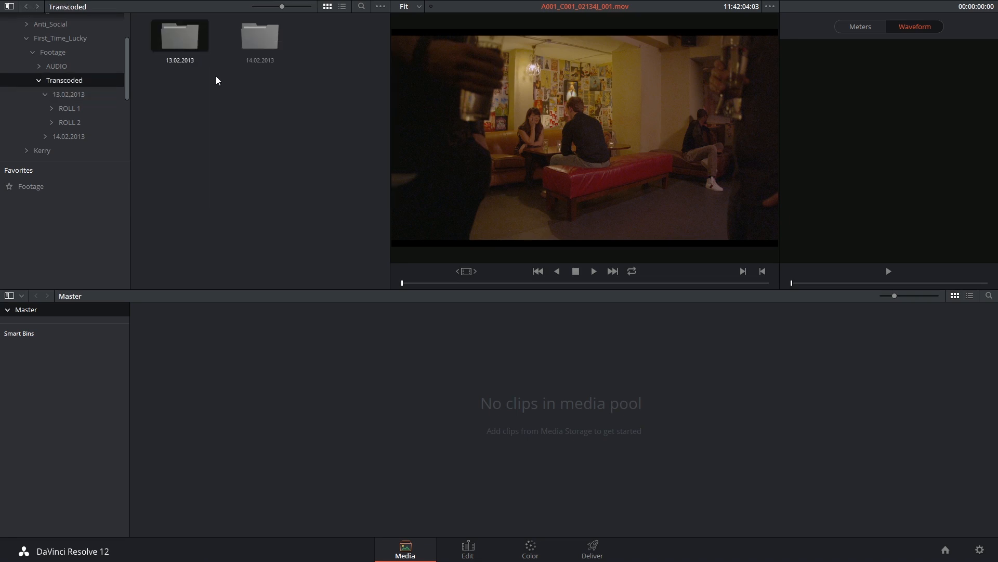
pyautogui.moveTo(218, 106)
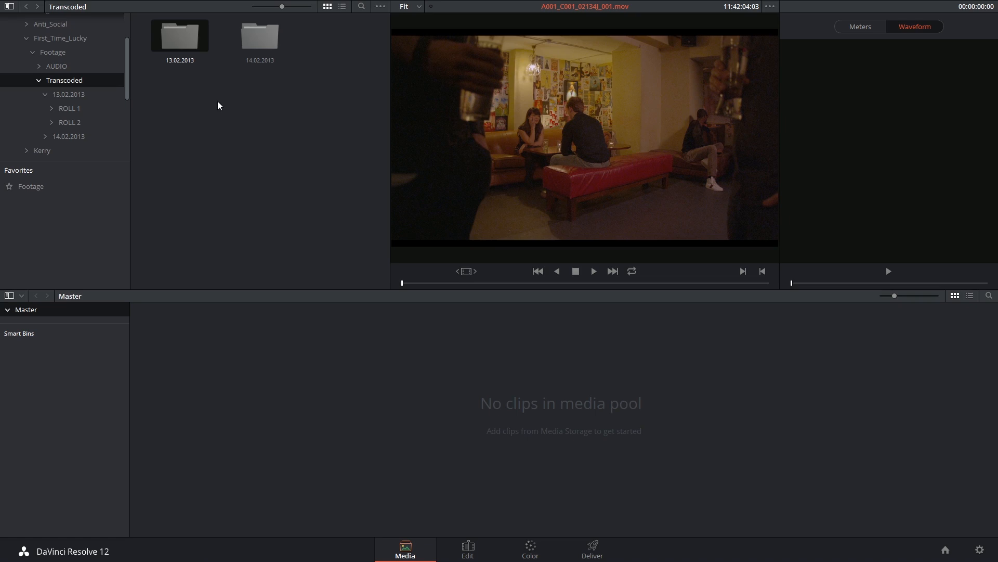
pyautogui.doubleClick(179, 36)
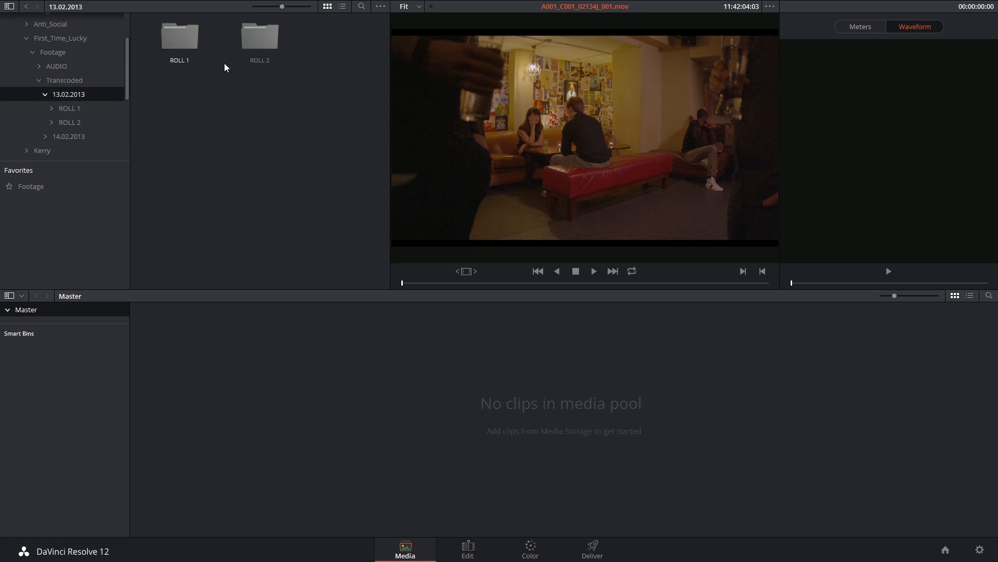
pyautogui.click(64, 80)
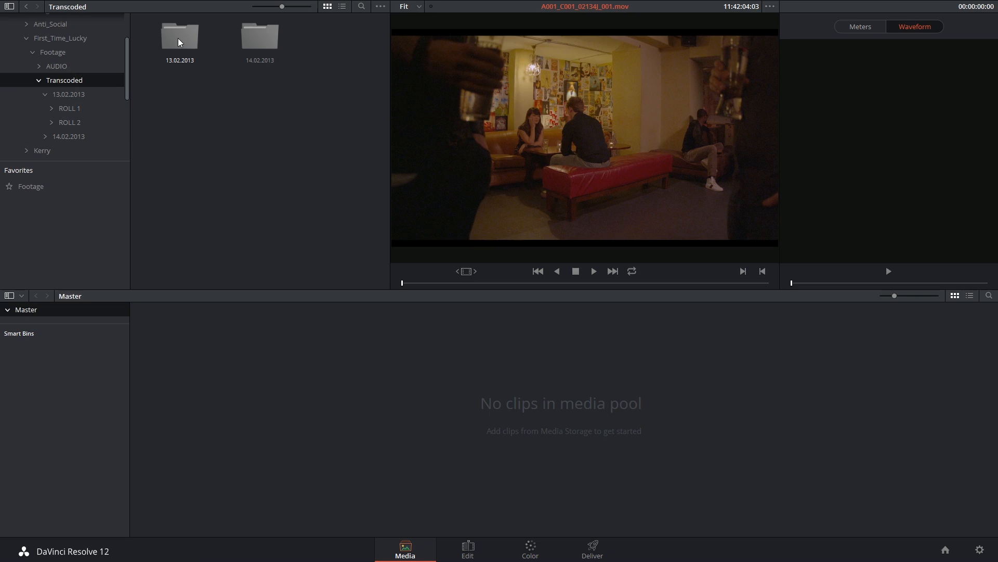
# - Add the 13.02.2013 folder and its subfolders into the media pool
pyautogui.rightClick(179, 36)
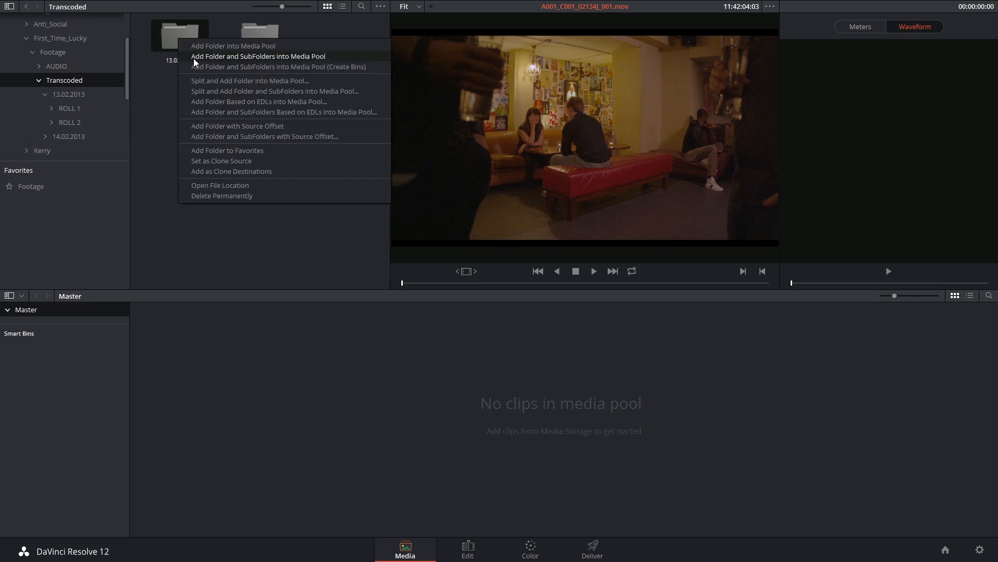
pyautogui.moveTo(288, 58)
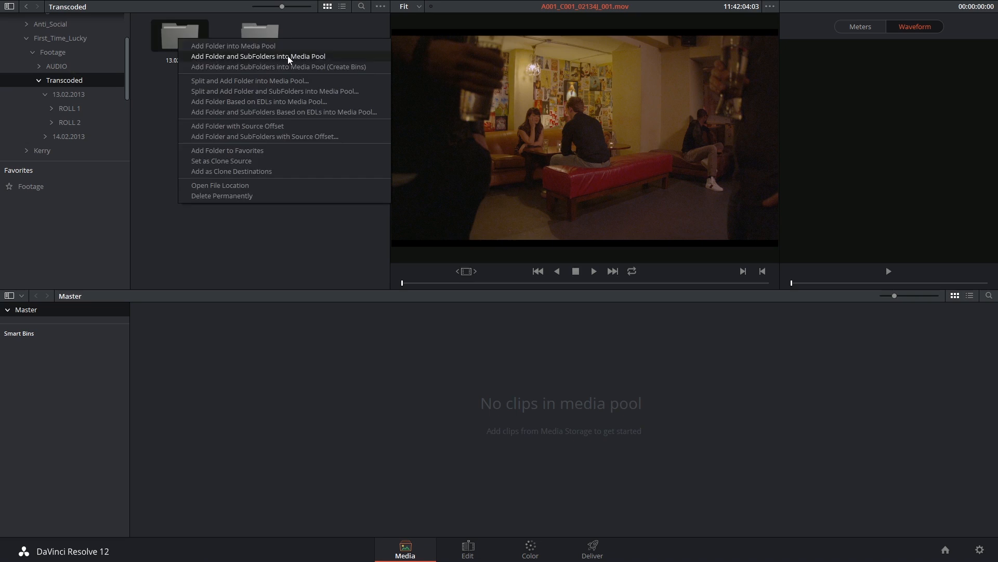
pyautogui.click(256, 56)
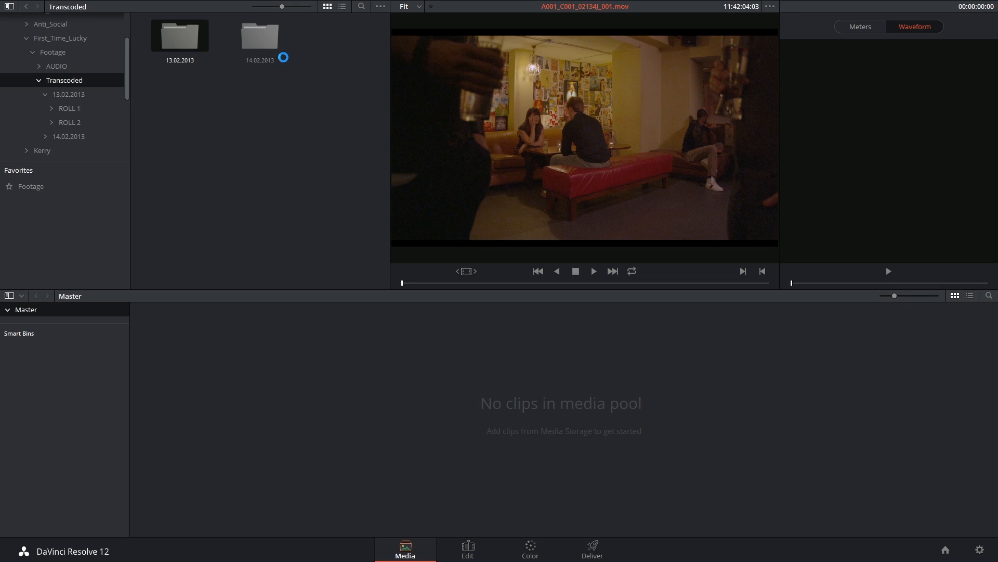
pyautogui.doubleClick(179, 36)
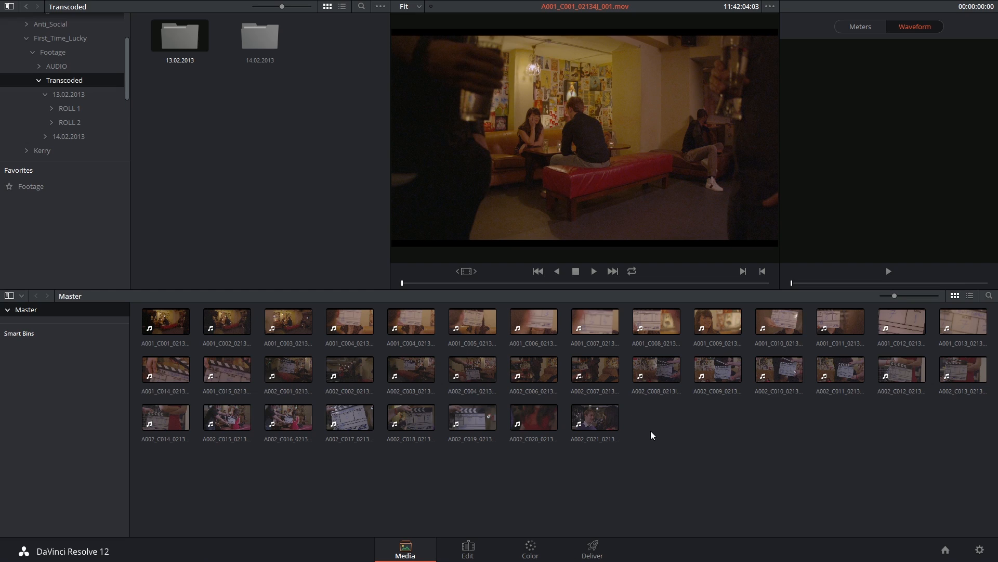
# - Undo the import, re-import 13.02.2013 with subfolders, check its bin, and undo the bin-based import
pyautogui.press('ctrl+z')
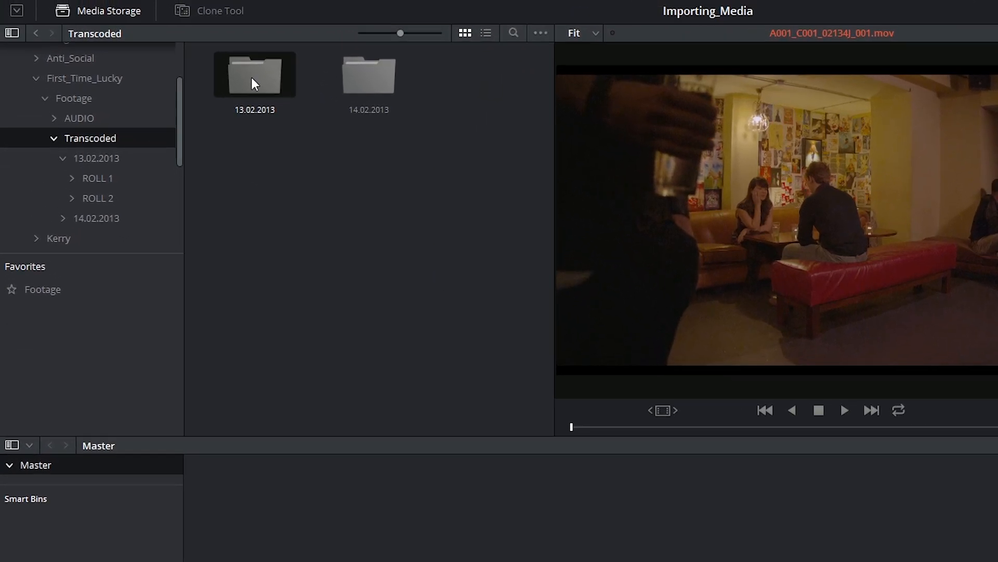
pyautogui.rightClick(254, 75)
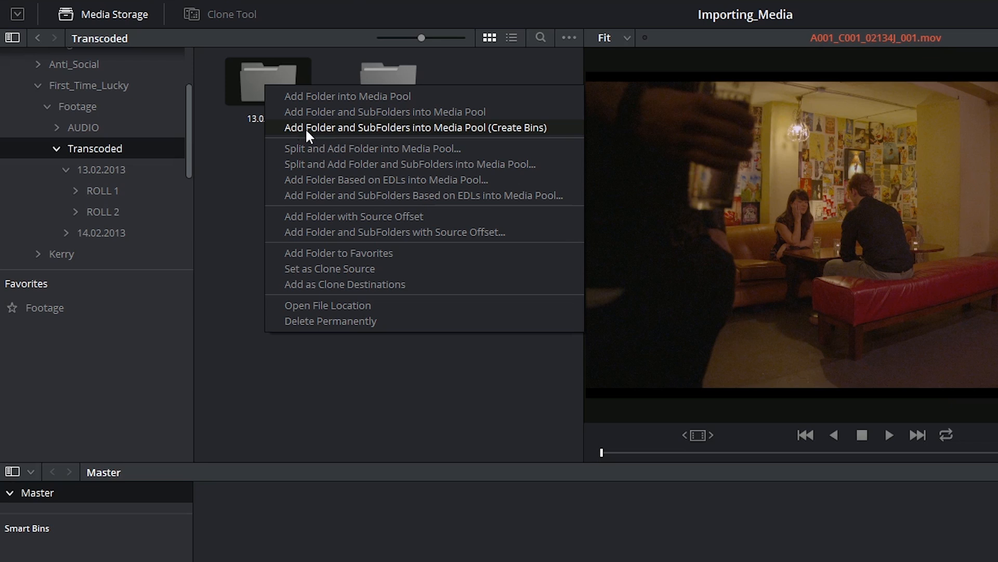
pyautogui.moveTo(399, 132)
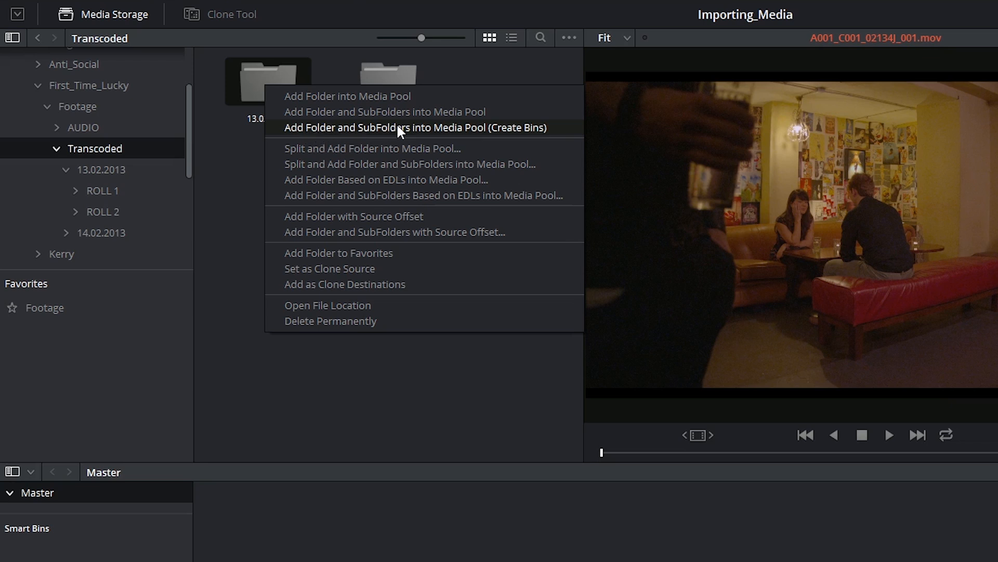
pyautogui.moveTo(525, 132)
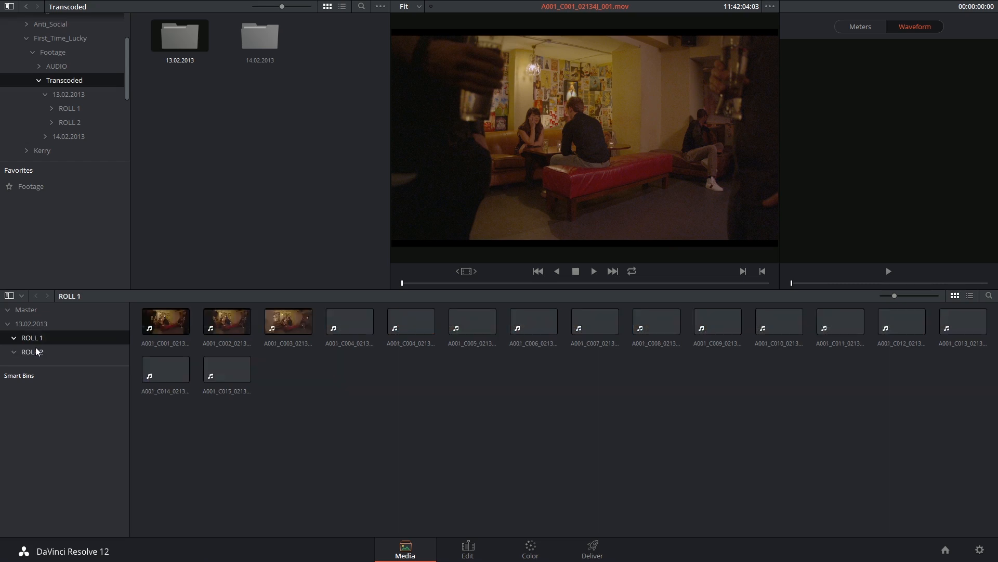
pyautogui.click(30, 323)
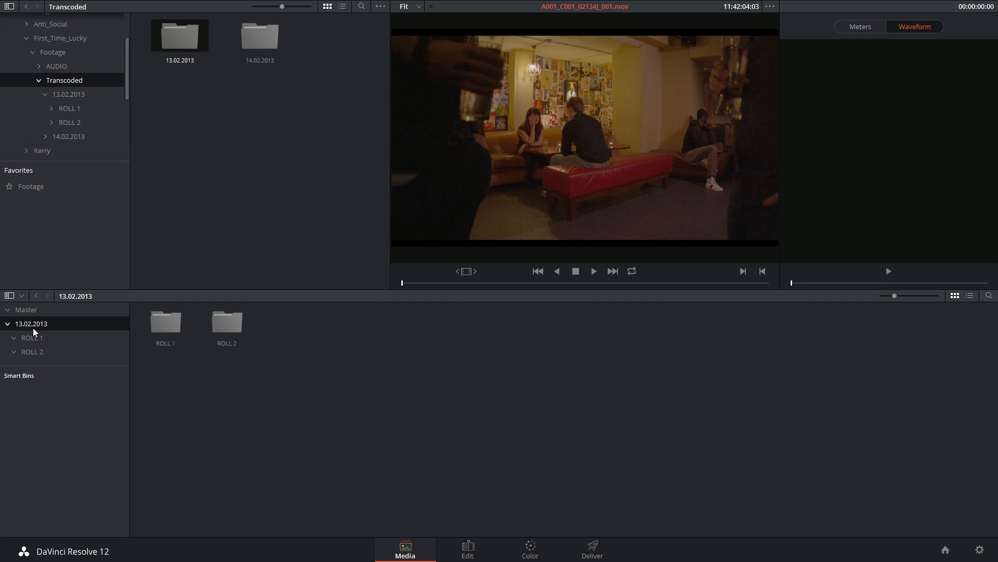
pyautogui.press('ctrl+z')
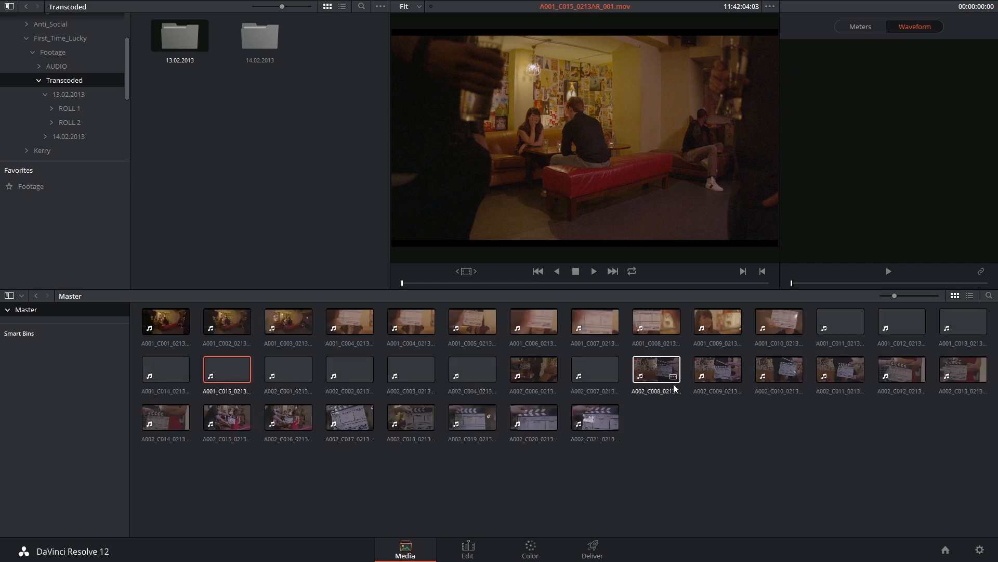
# - Browse ROLL 1, select clip A001_C002_02138X_001.mov and show its Metadata panel
pyautogui.click(70, 109)
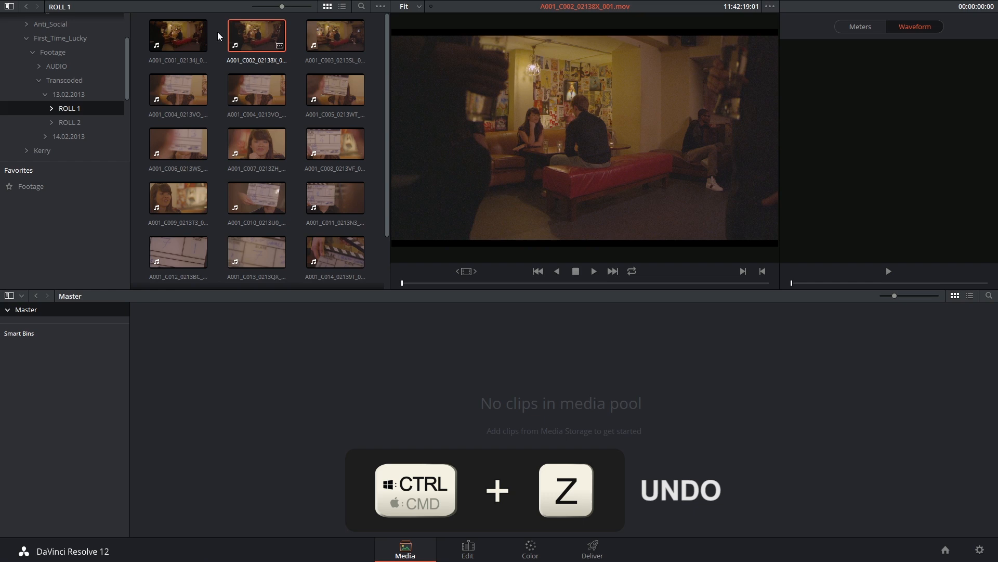
pyautogui.click(178, 35)
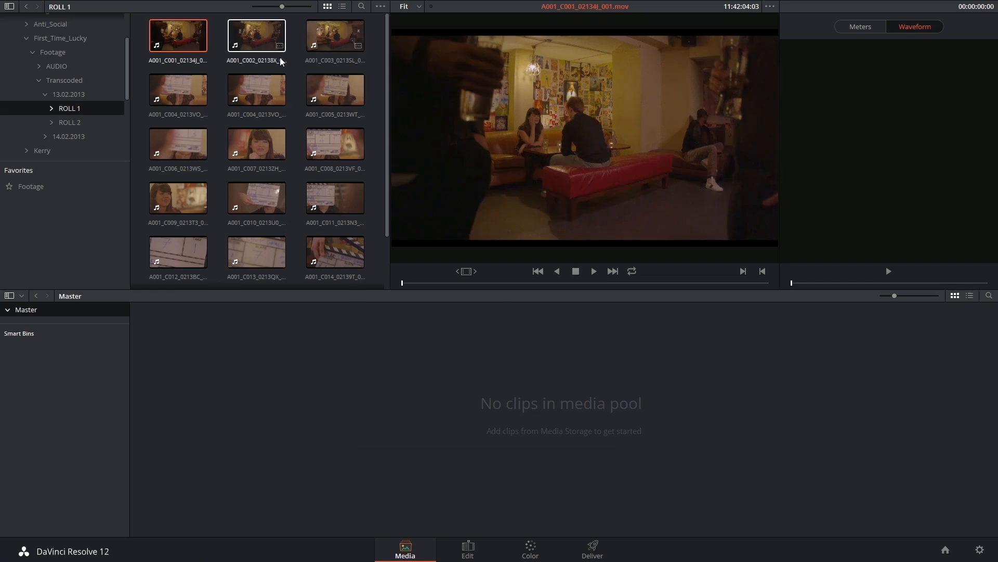
pyautogui.click(255, 35)
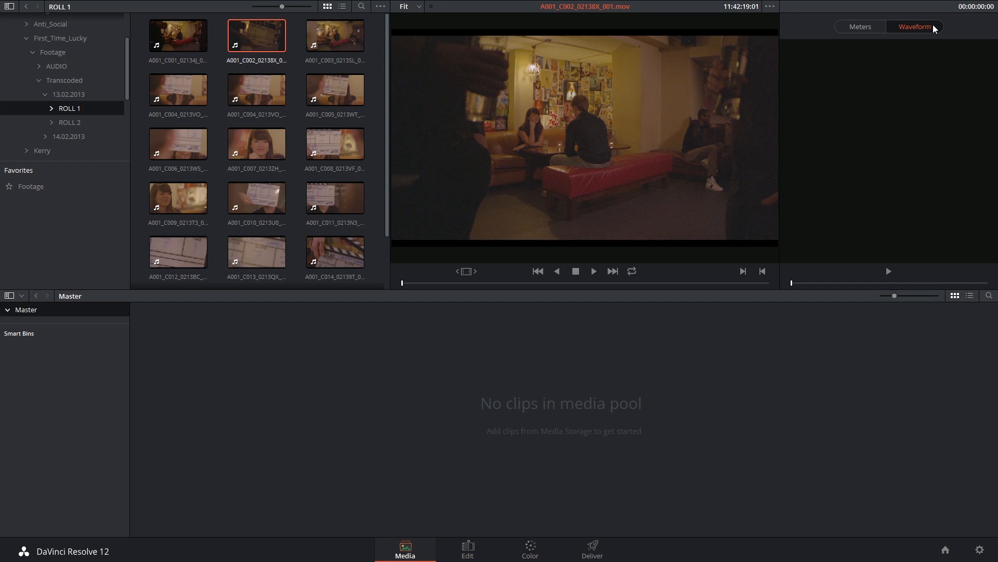
pyautogui.click(802, 7)
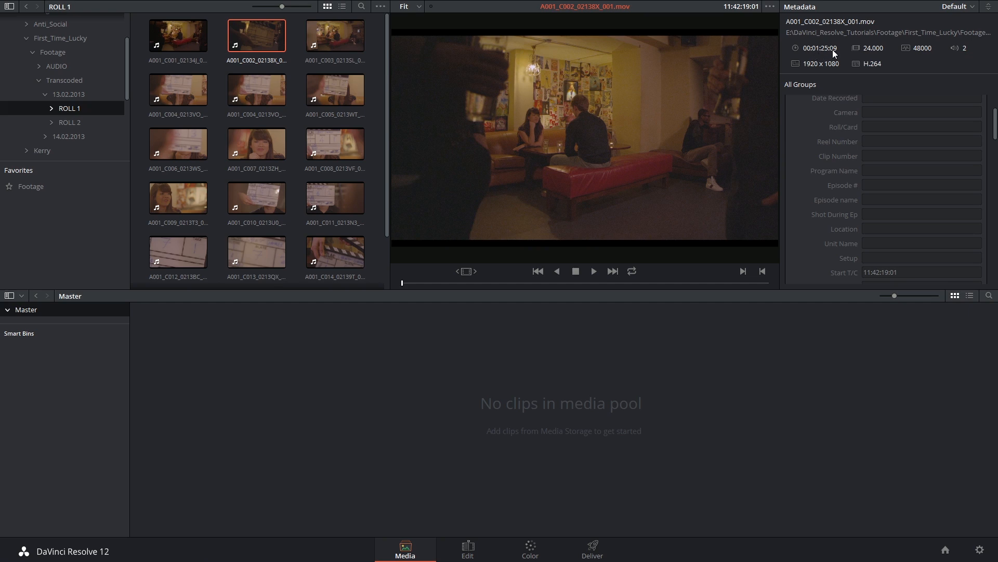
pyautogui.moveTo(833, 74)
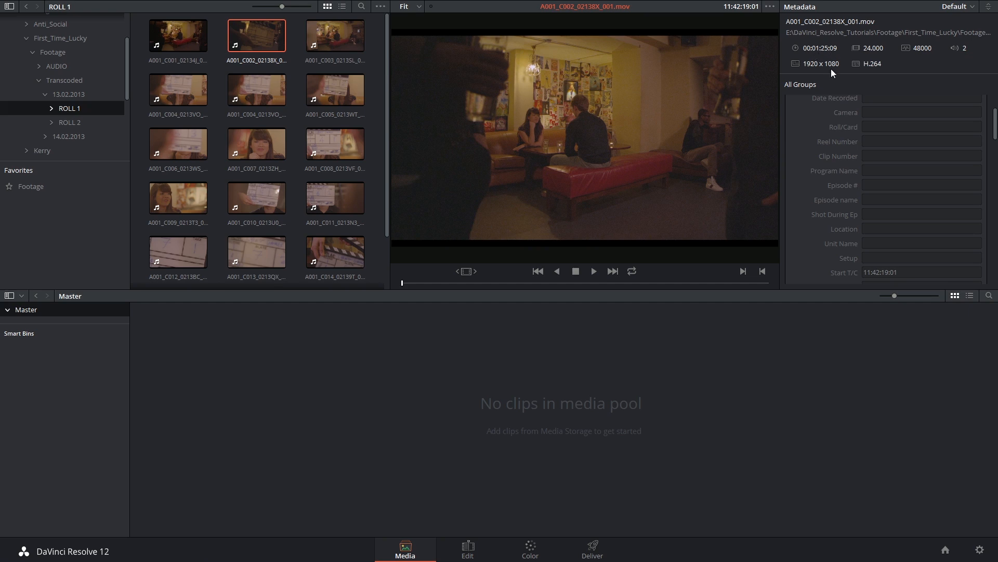
pyautogui.moveTo(824, 60)
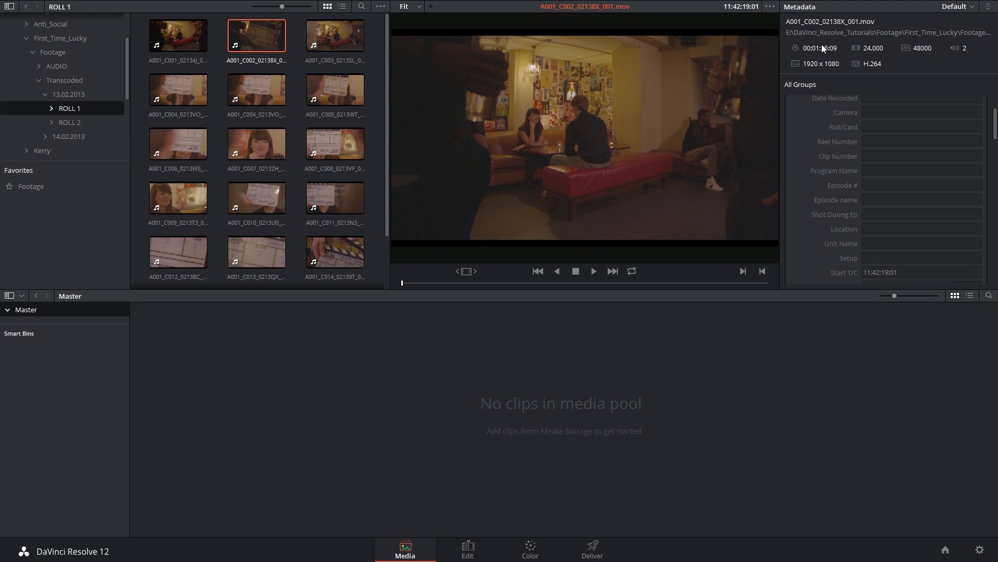
pyautogui.moveTo(824, 46)
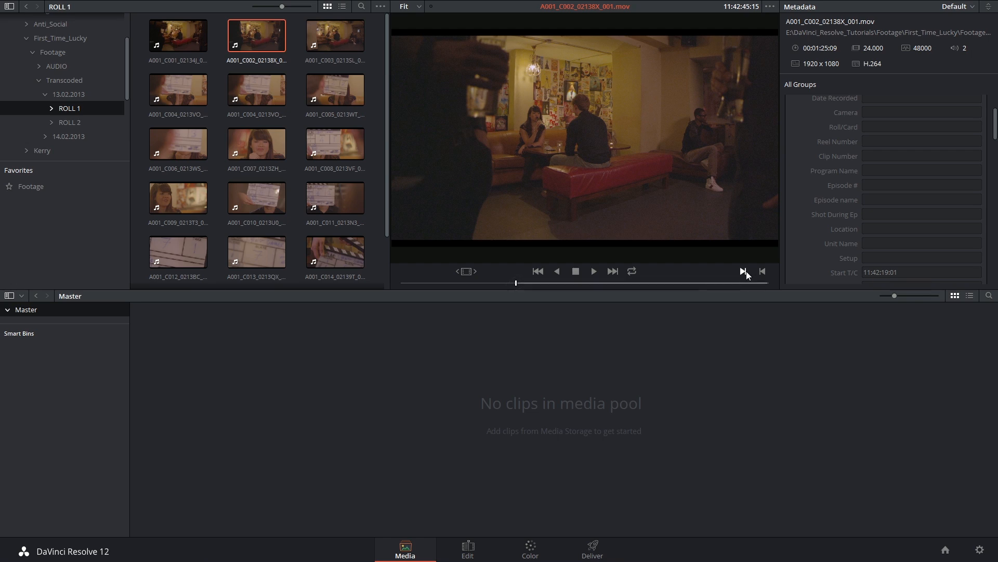
# - Mark an in-out range on the clip's scrubber and create a subclip from it
pyautogui.moveTo(516, 283); pyautogui.dragTo(686, 283)
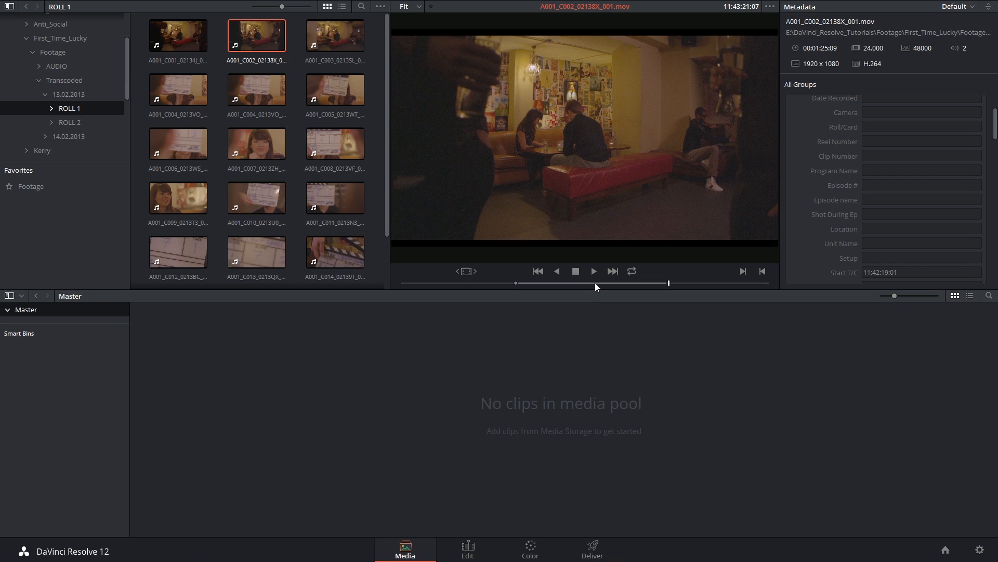
pyautogui.rightClick(597, 287)
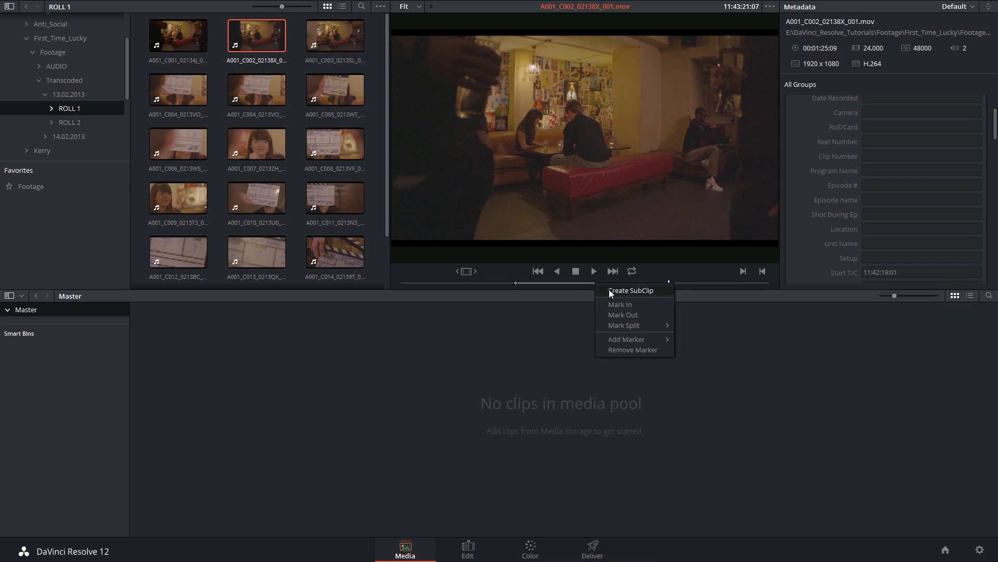
pyautogui.click(630, 290)
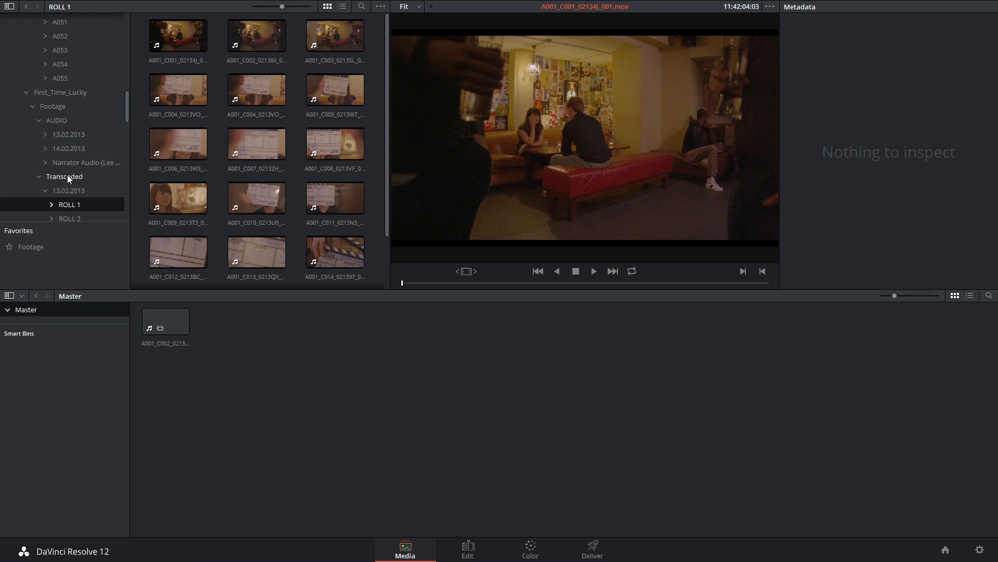
pyautogui.moveTo(61, 105)
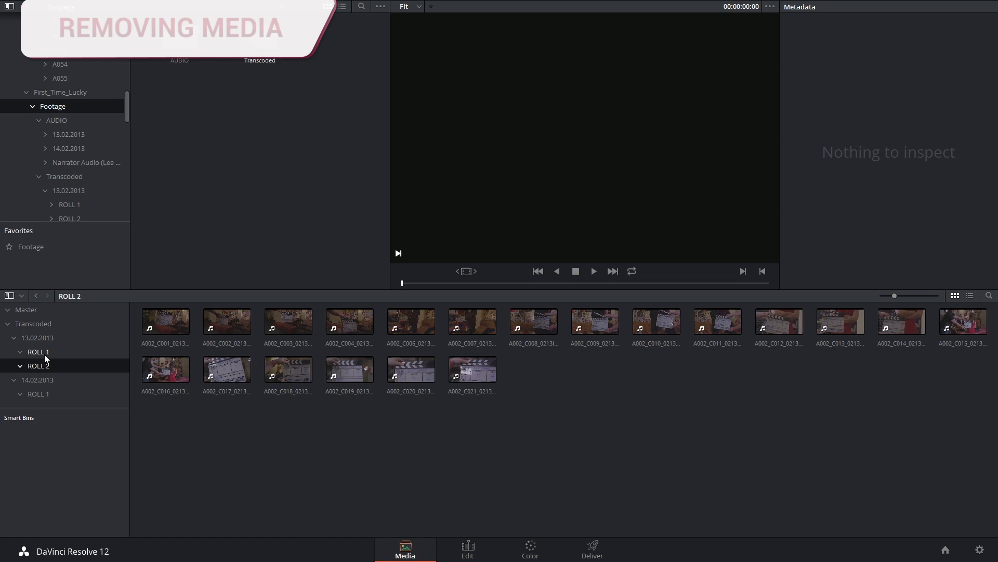
# - Select the last ROLL 2 clip, dismiss the Remove prompt, and view the ROLL 1 bin's A001 clips
pyautogui.click(472, 370)
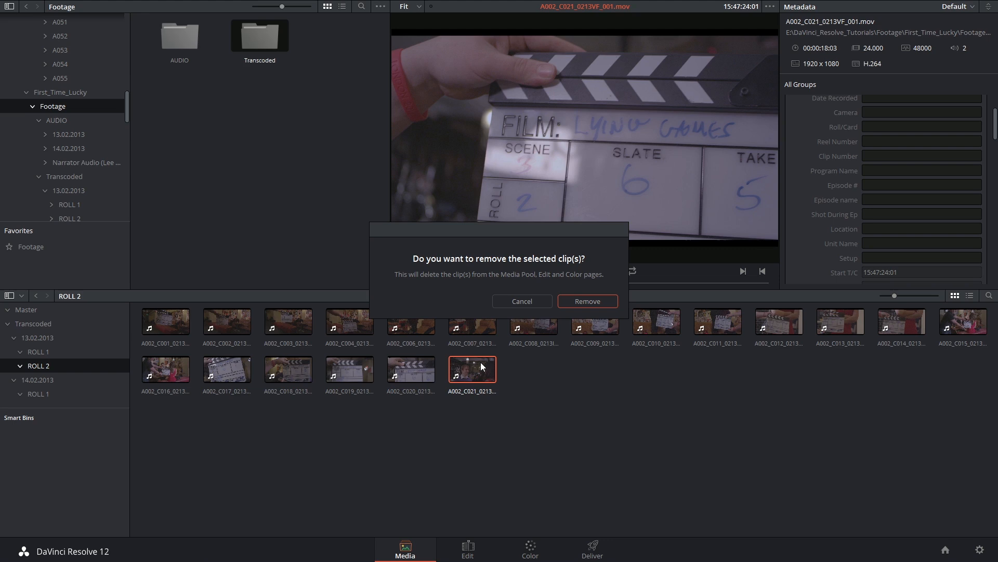
pyautogui.click(587, 301)
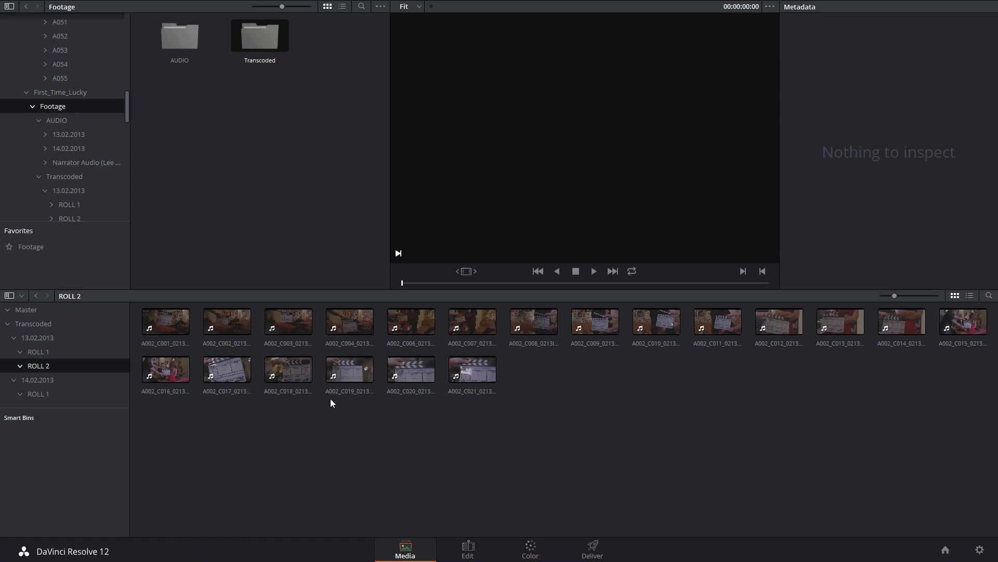
pyautogui.click(165, 369)
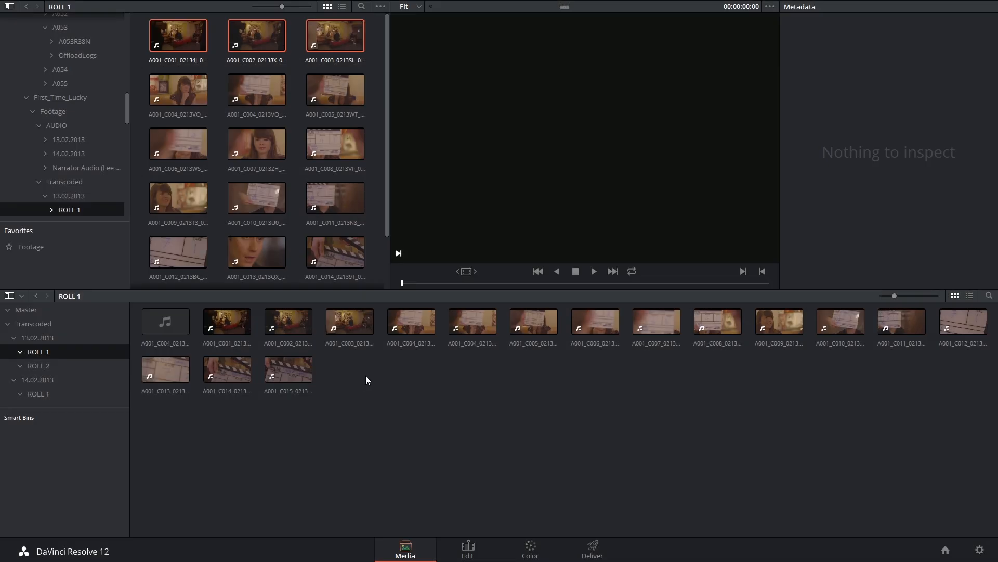
pyautogui.moveTo(406, 395)
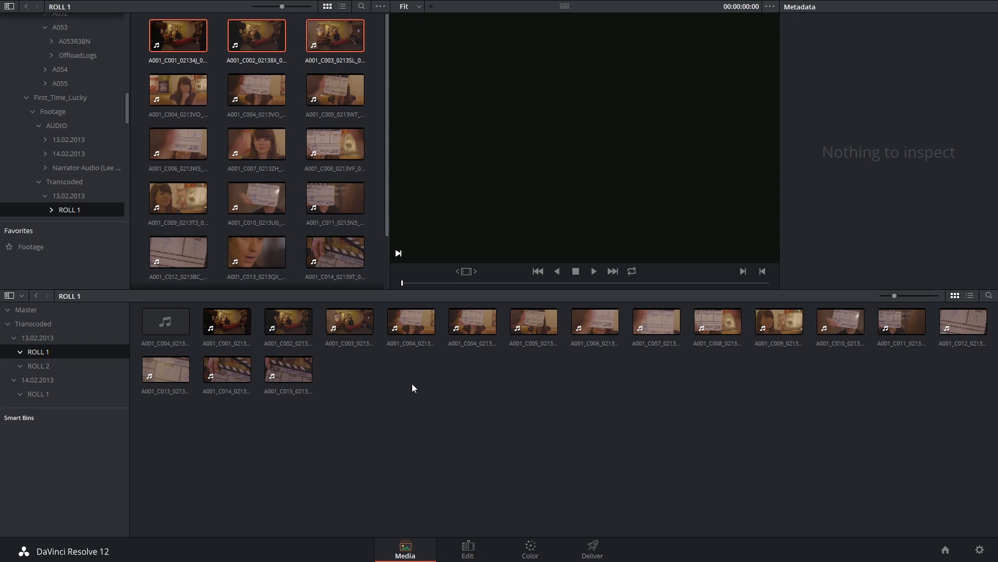
pyautogui.moveTo(447, 403)
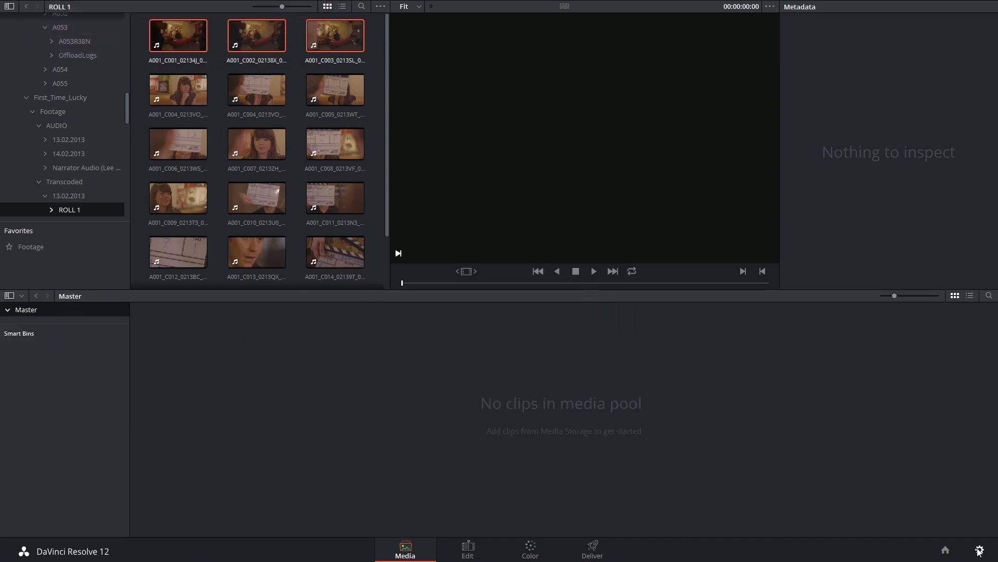
# - Add the Transcoded folder with subfolders as bins, raising the frame-rate mismatch prompt
pyautogui.click(544, 163)
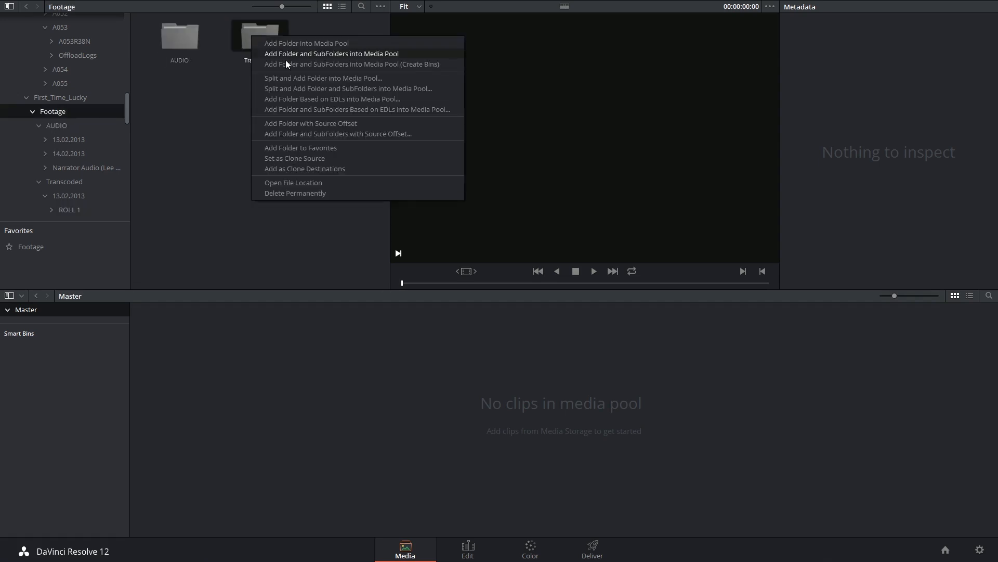
pyautogui.click(306, 43)
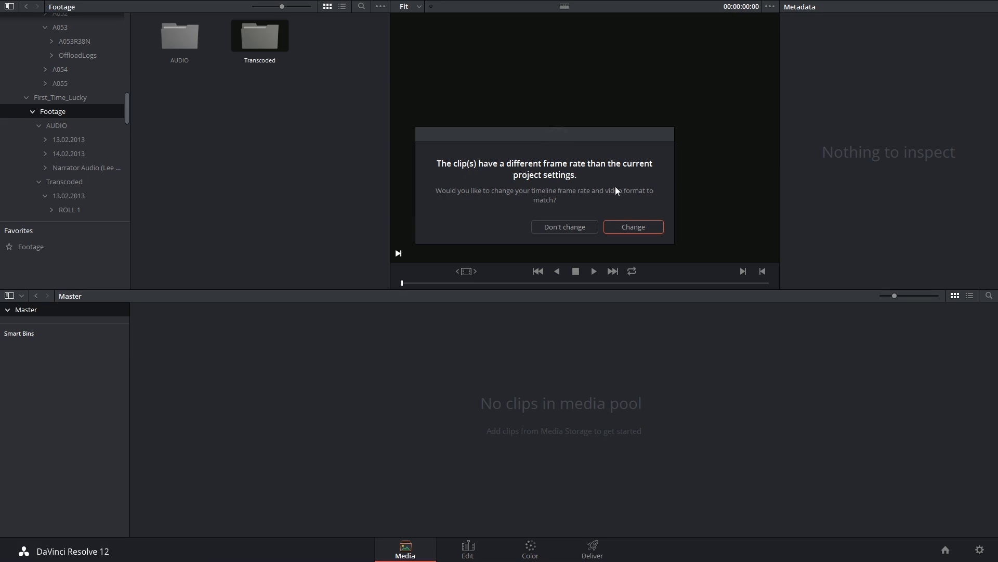
pyautogui.moveTo(498, 216)
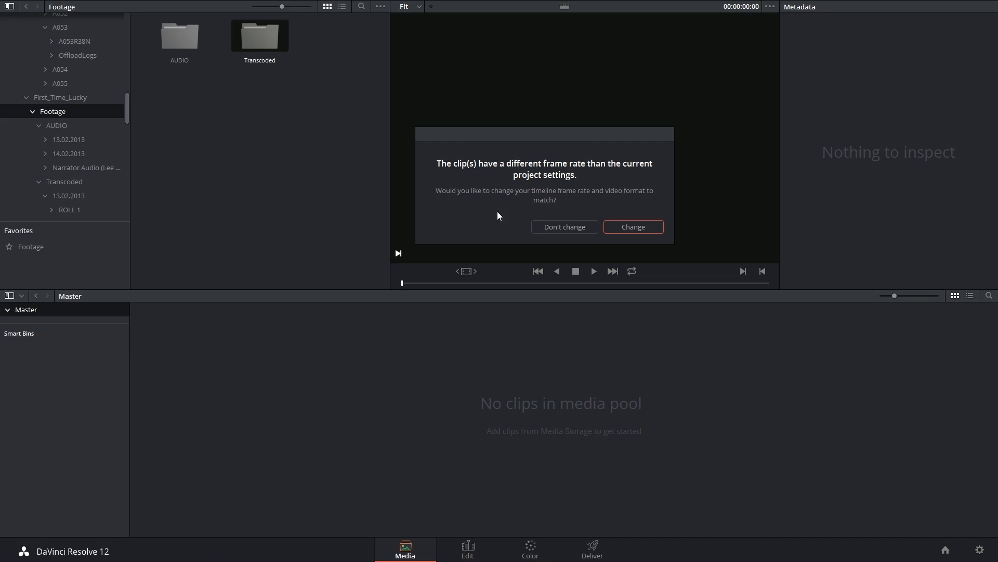
pyautogui.moveTo(501, 213)
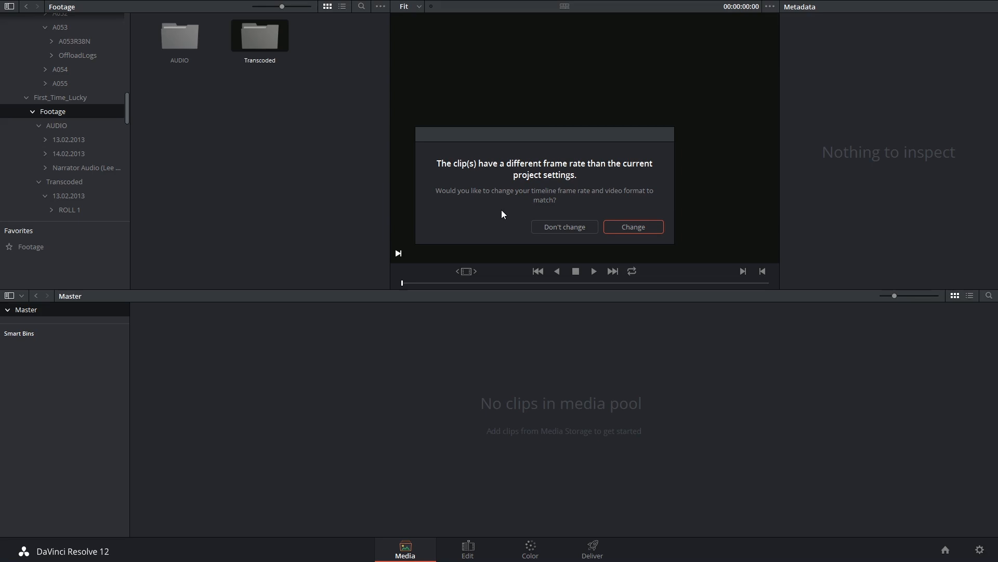
pyautogui.moveTo(580, 197)
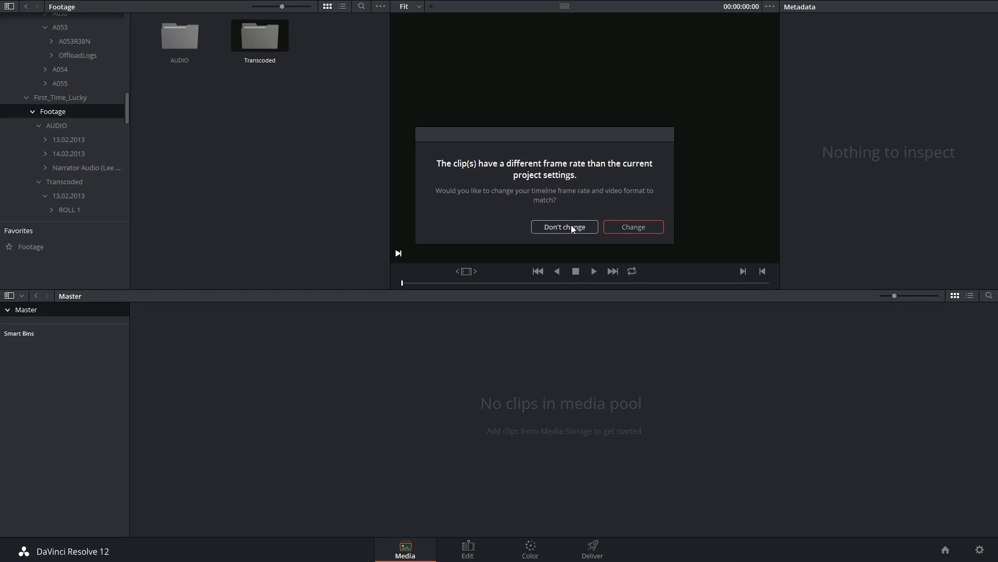
pyautogui.moveTo(574, 228)
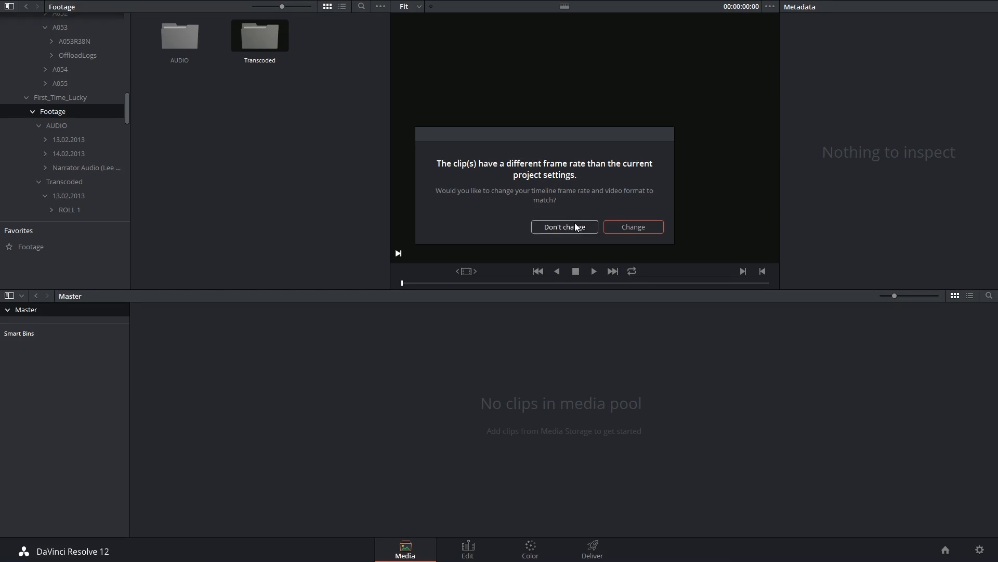